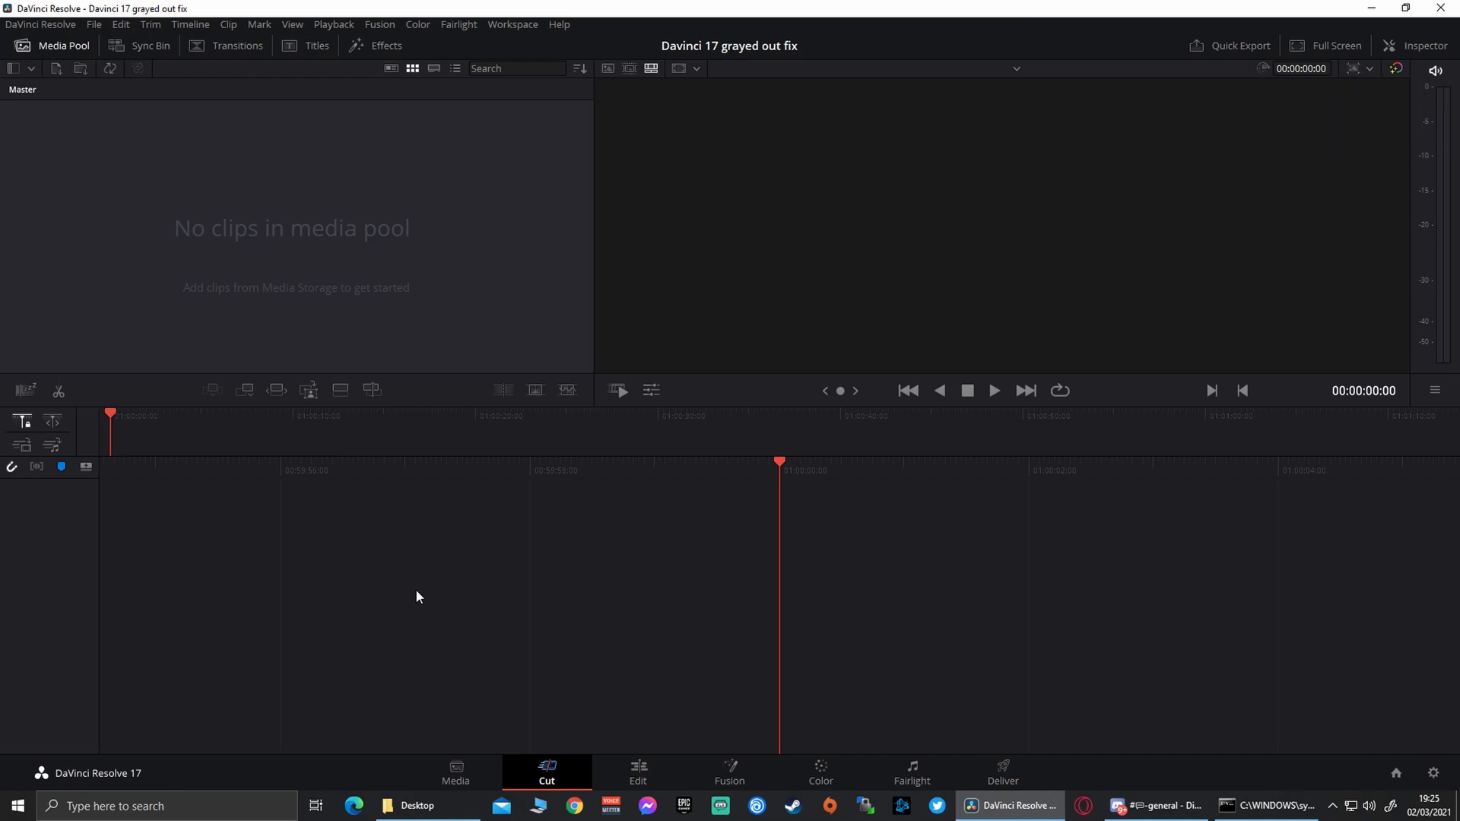
# Switch to the Edit page and check Workspace > Dual Screen for the On option
pyautogui.click(512, 24)
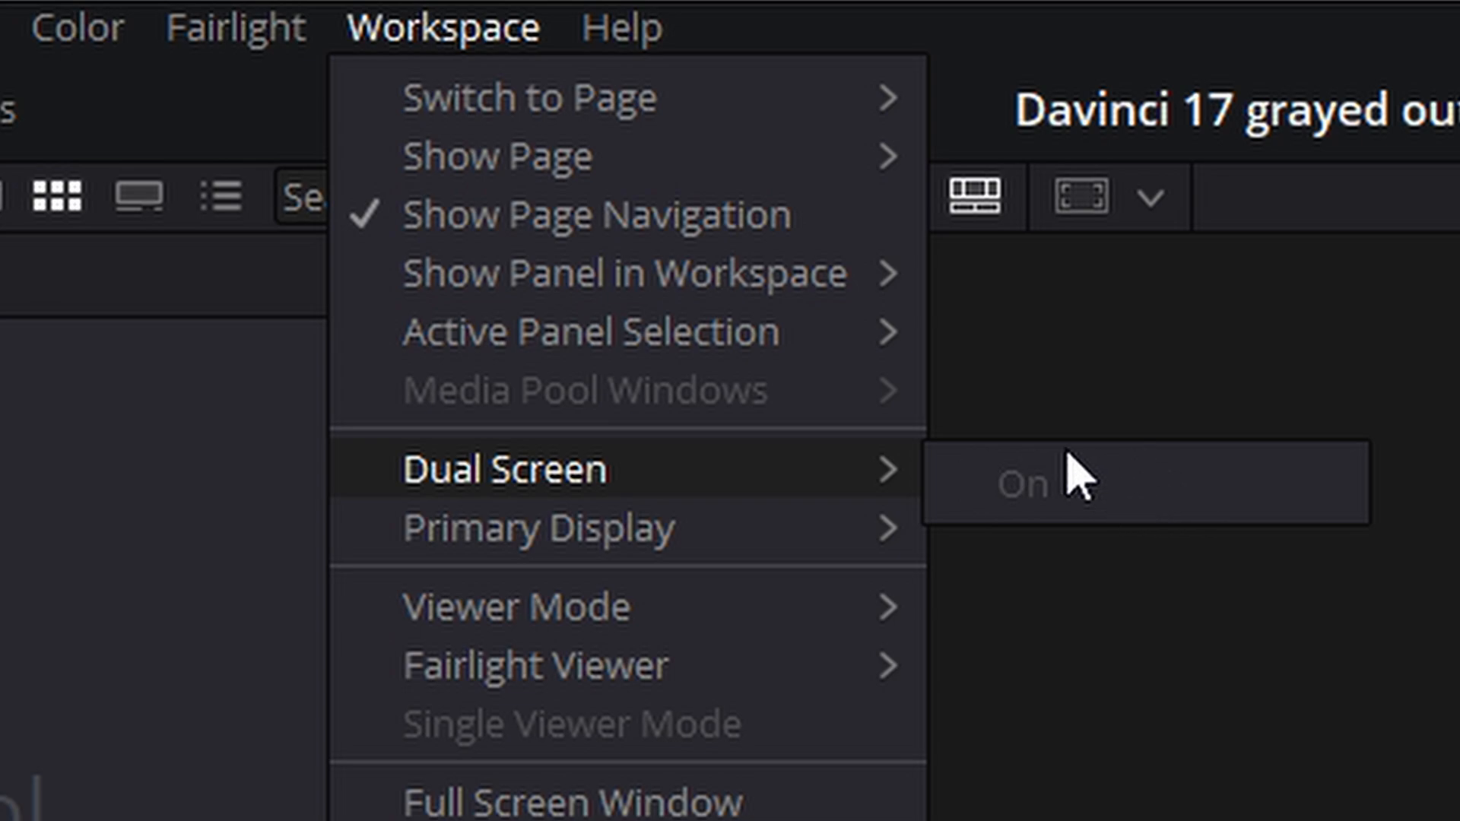
pyautogui.moveTo(535, 530)
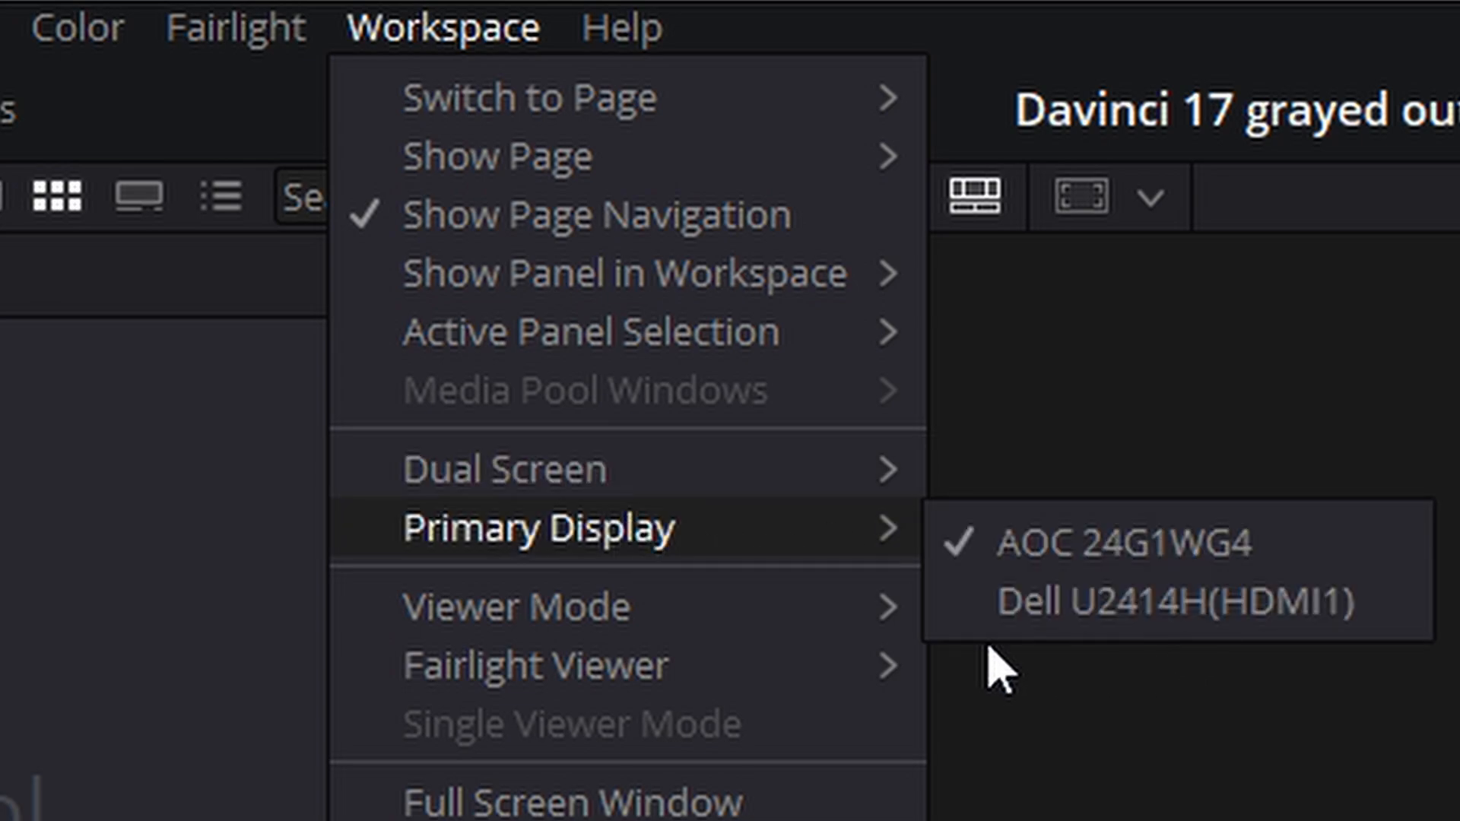
pyautogui.moveTo(1053, 567)
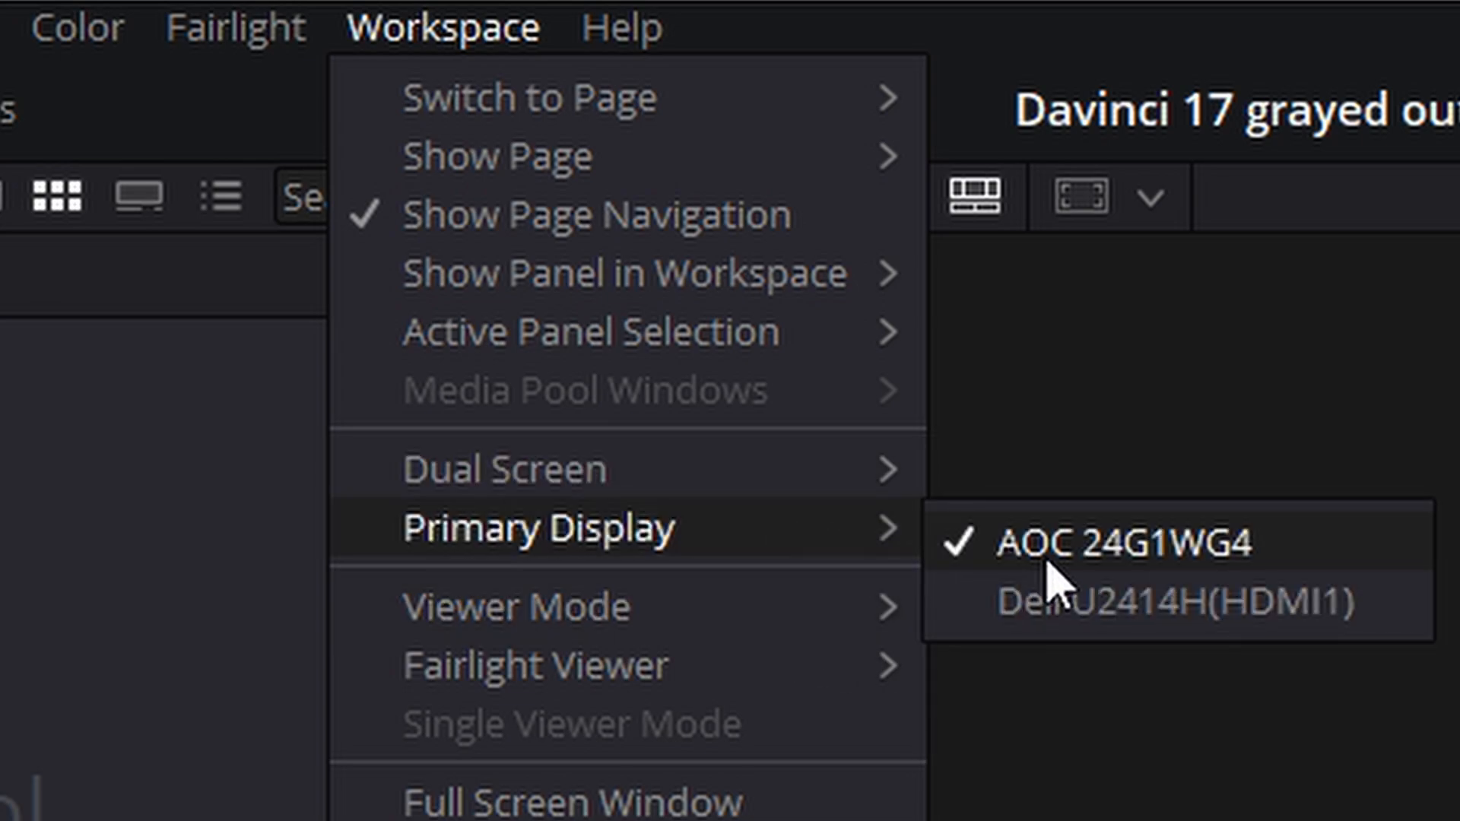
pyautogui.moveTo(1109, 601)
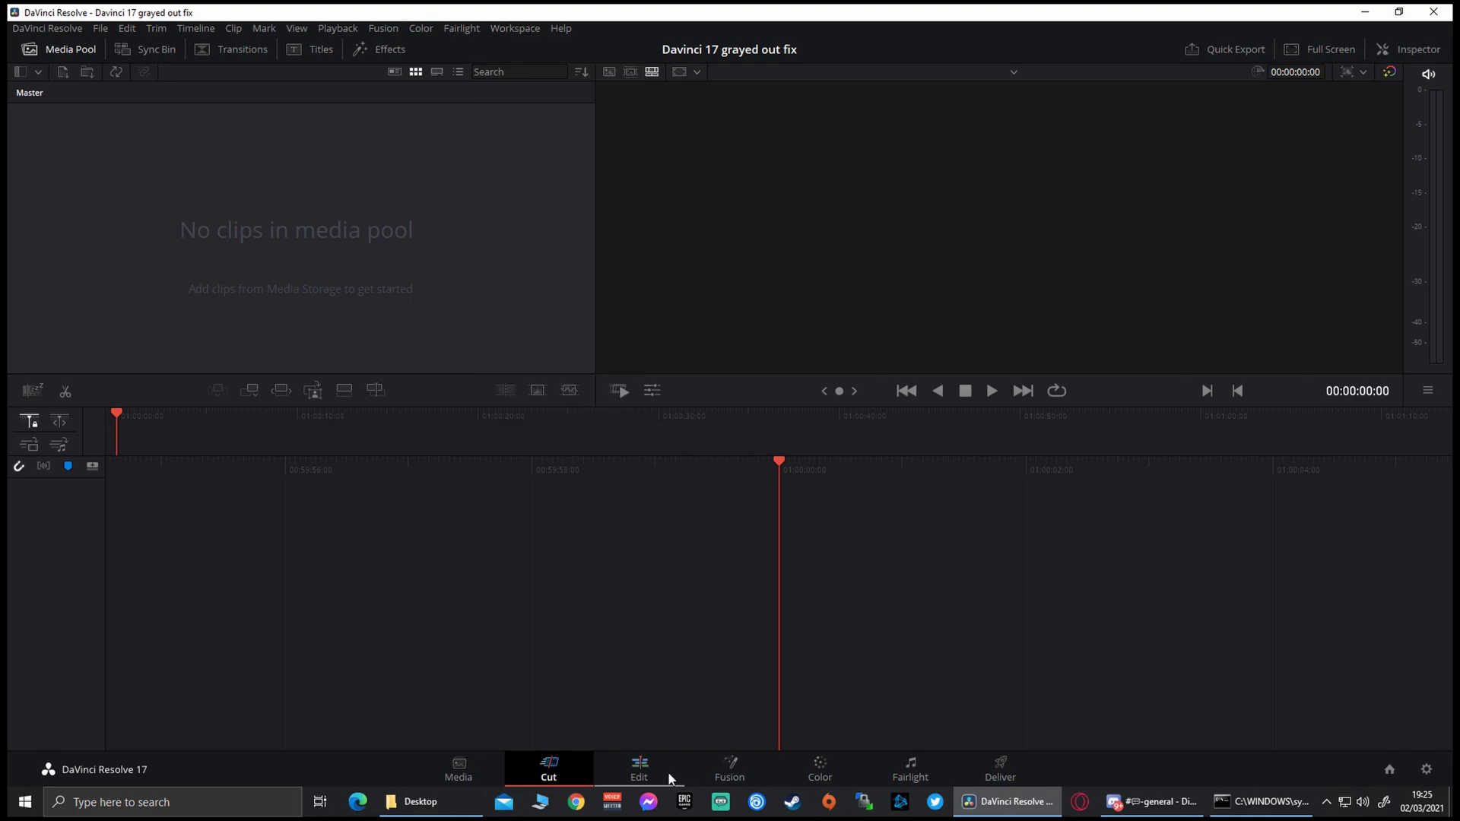
pyautogui.click(514, 27)
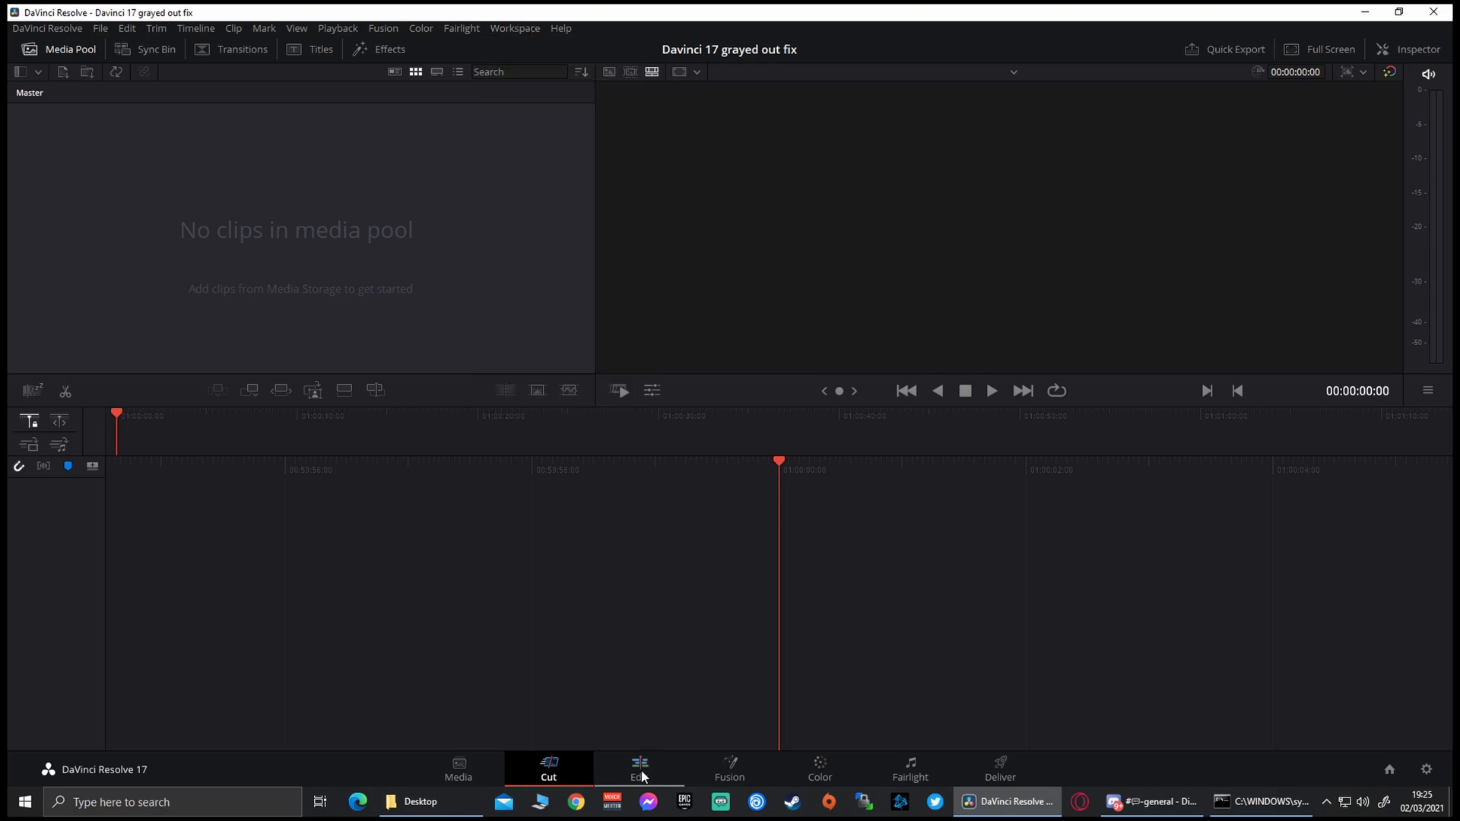
pyautogui.click(639, 768)
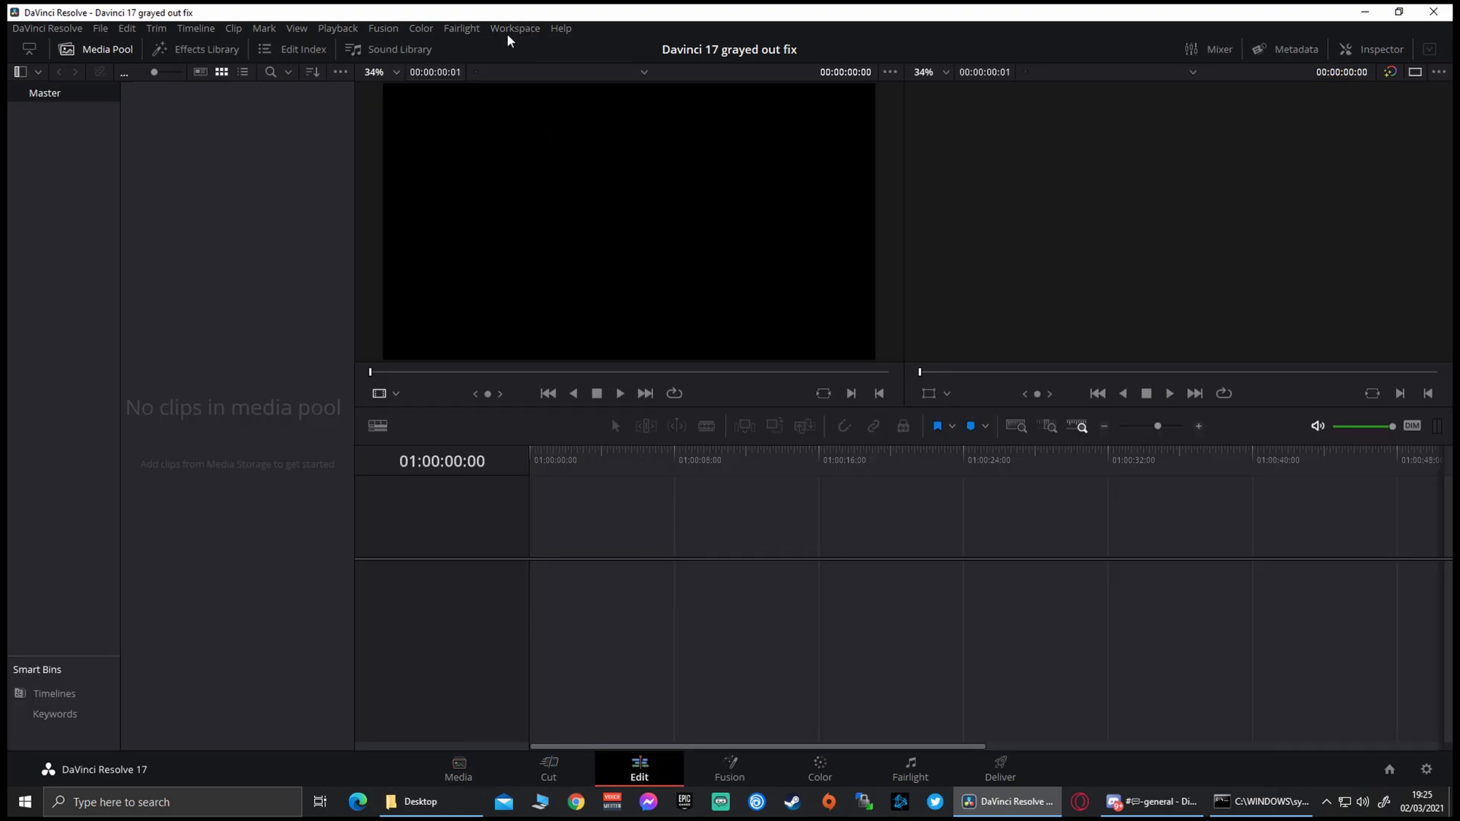
pyautogui.click(514, 28)
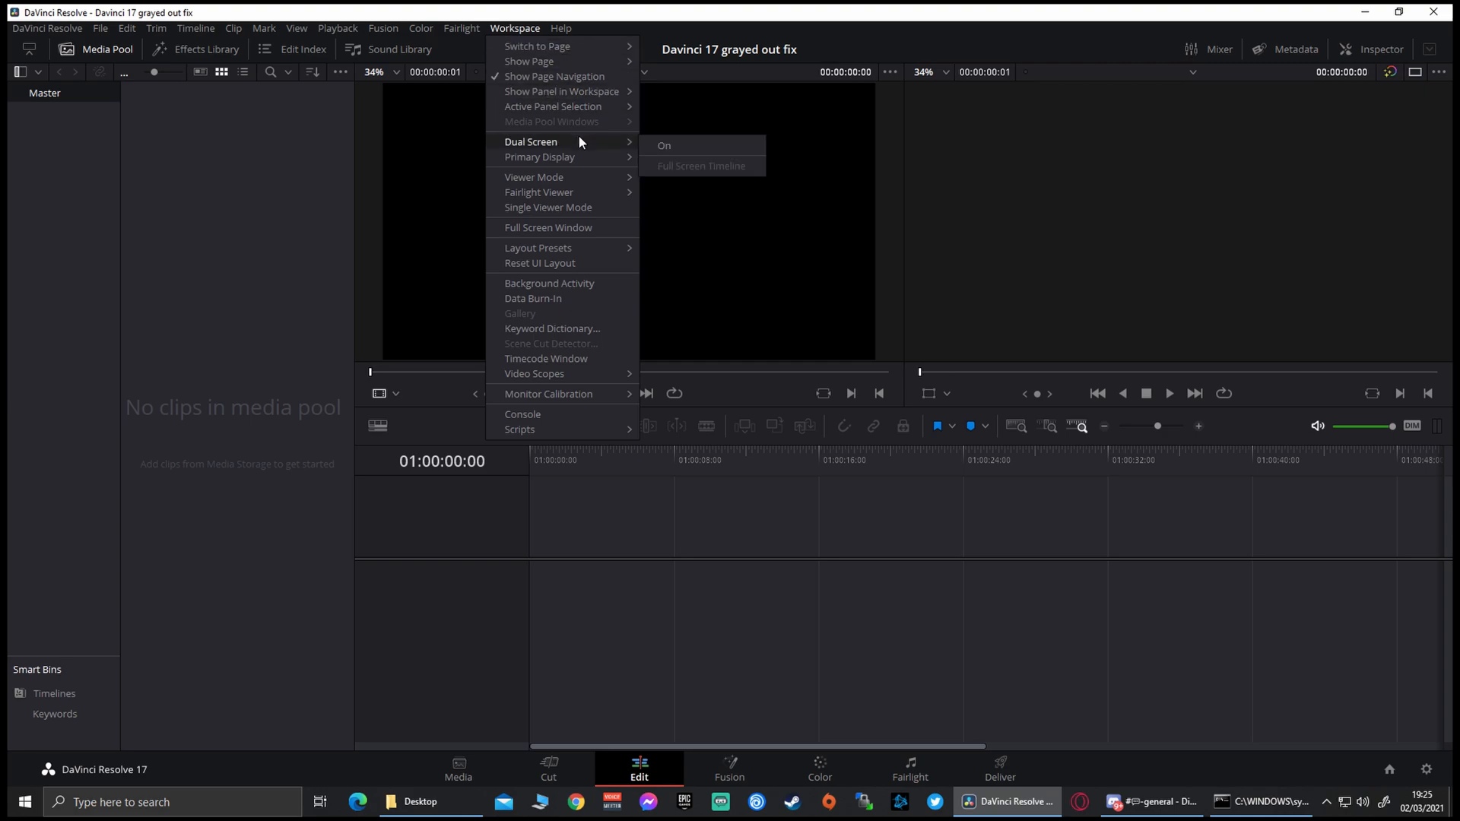